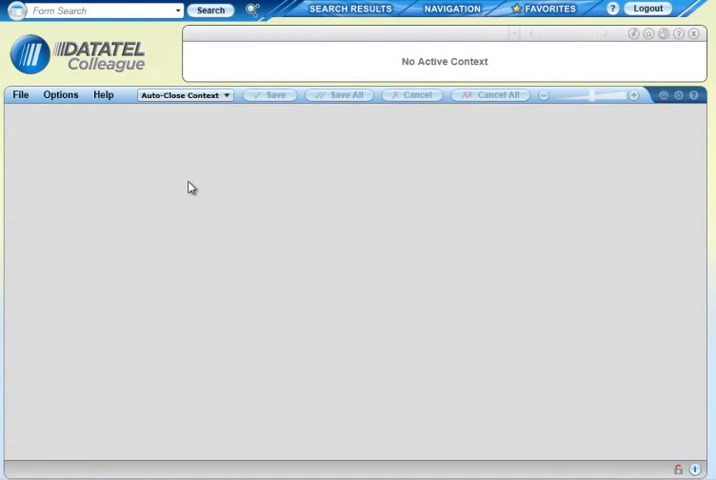
pyautogui.moveTo(189, 188)
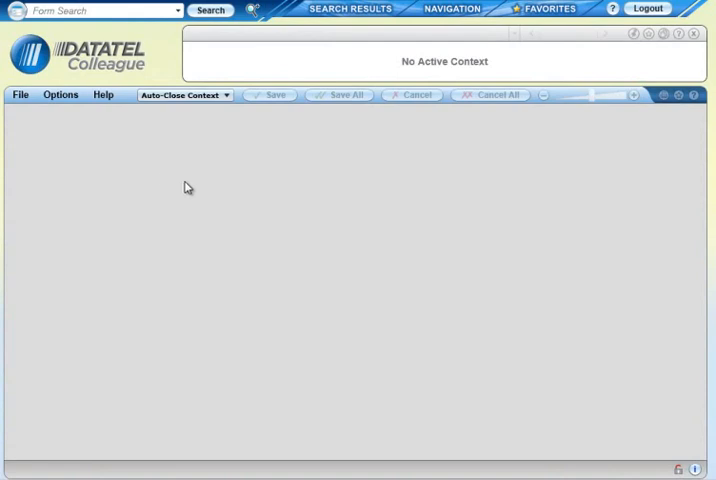
pyautogui.moveTo(156, 177)
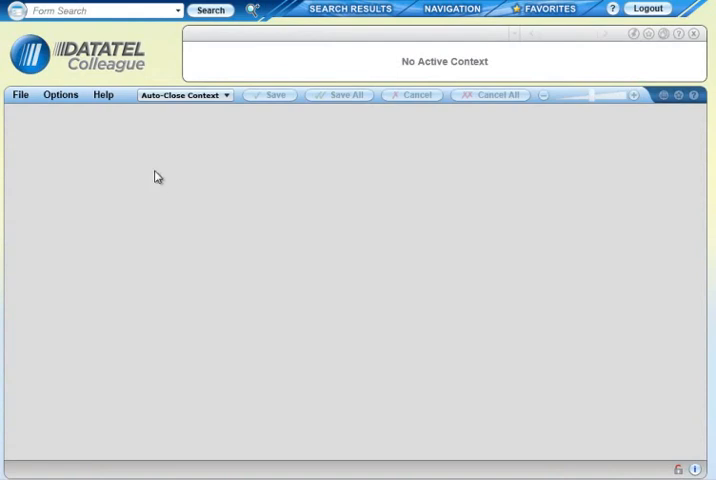
pyautogui.moveTo(55, 25)
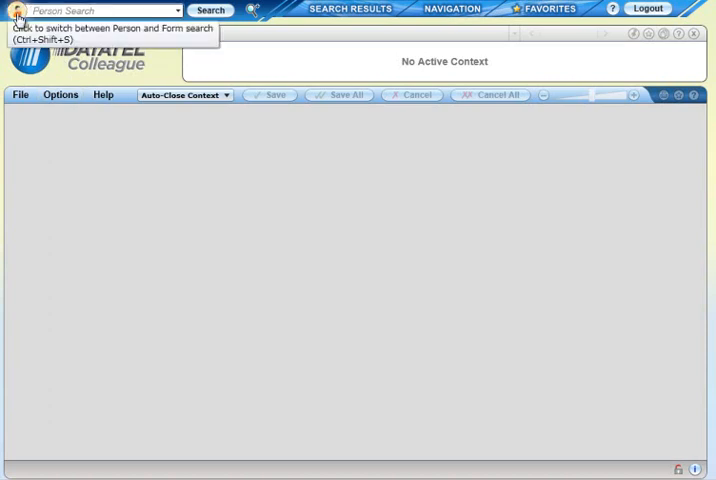
# - Switch to form search, open Name and Address Entry via 'nae', then cancel out of it
pyautogui.click(14, 10)
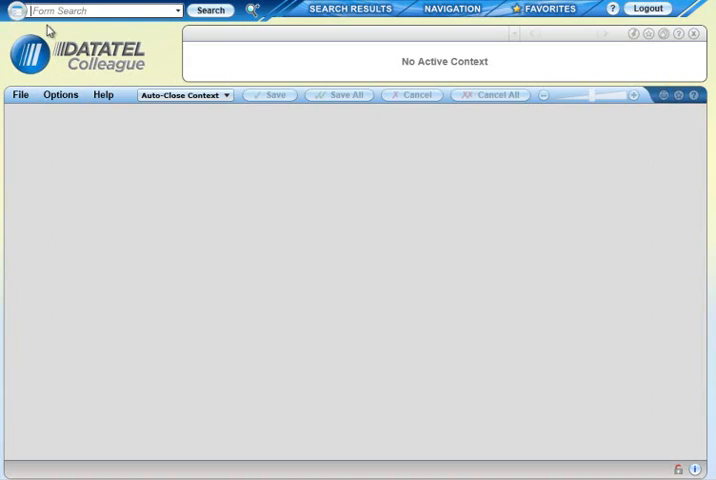
pyautogui.write('nae')
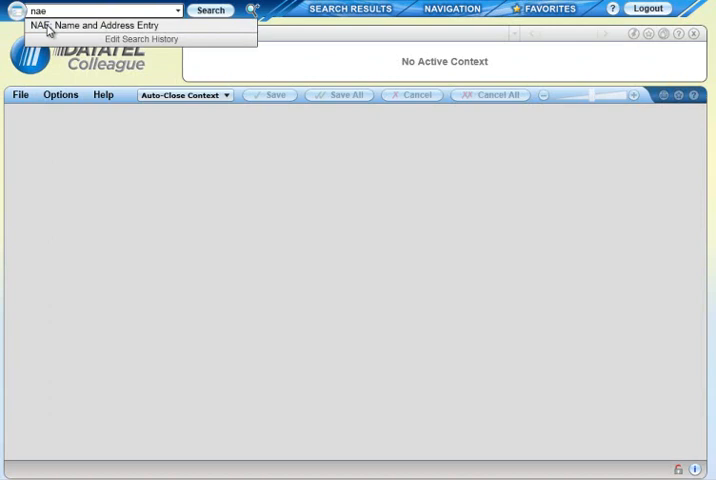
pyautogui.click(100, 25)
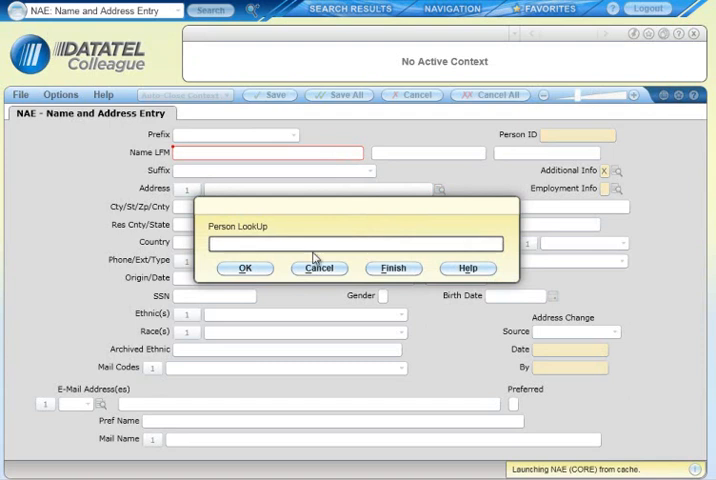
pyautogui.click(318, 268)
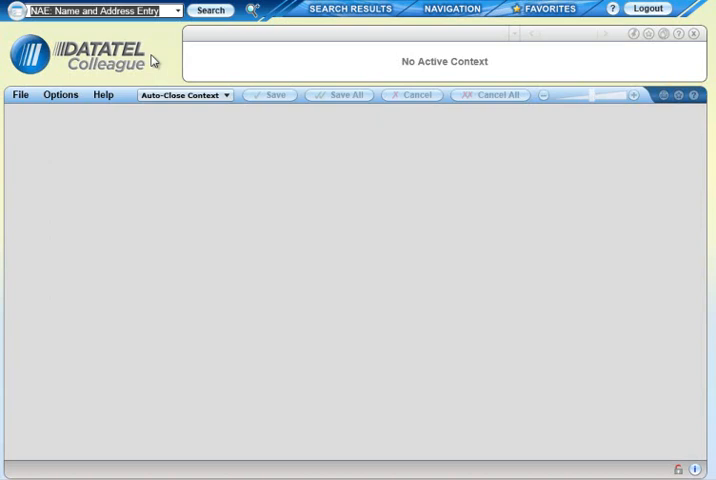
# - Enter 'address' and review the recent form search history in its editor
pyautogui.write('address')
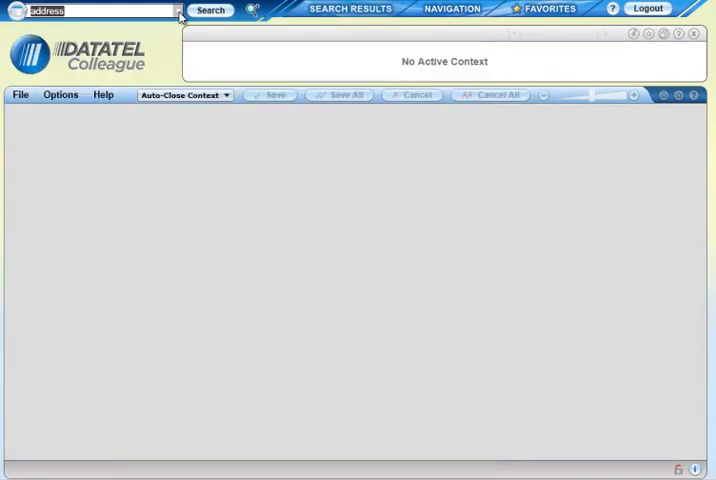
pyautogui.click(180, 11)
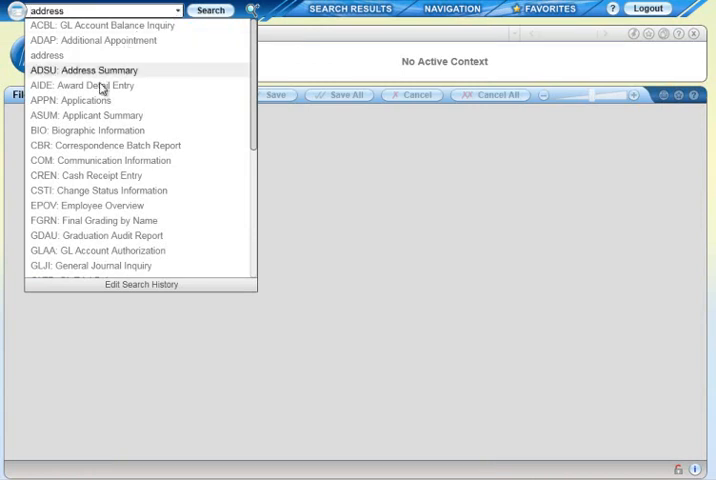
pyautogui.click(142, 284)
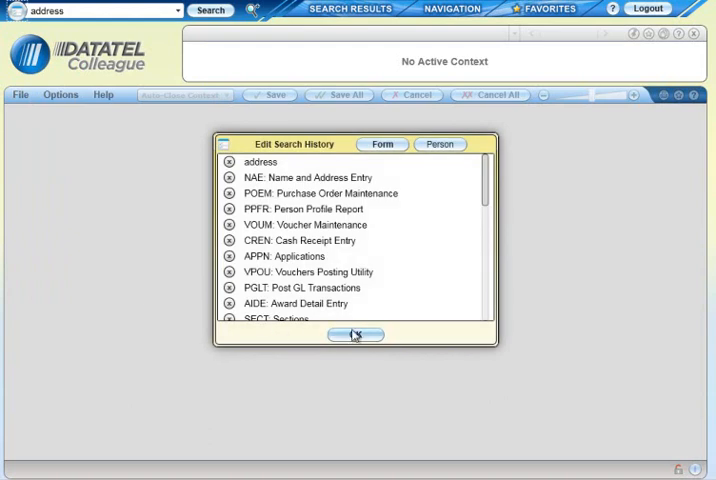
pyautogui.click(354, 334)
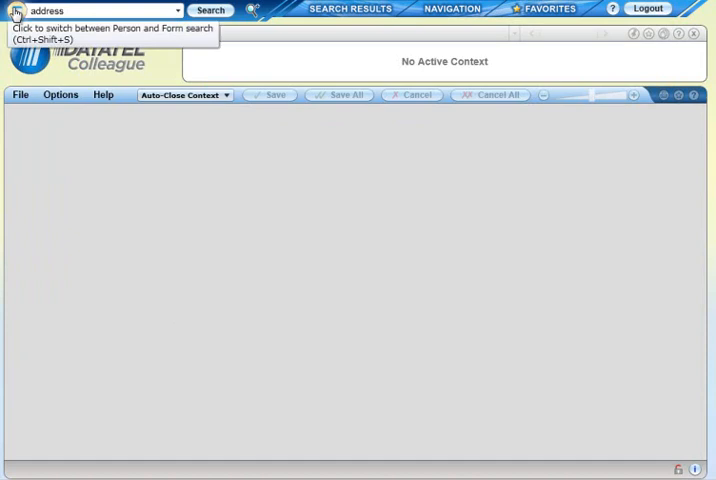
# - Look up people by 'matting' and launch the Advanced Person Search
pyautogui.click(16, 10)
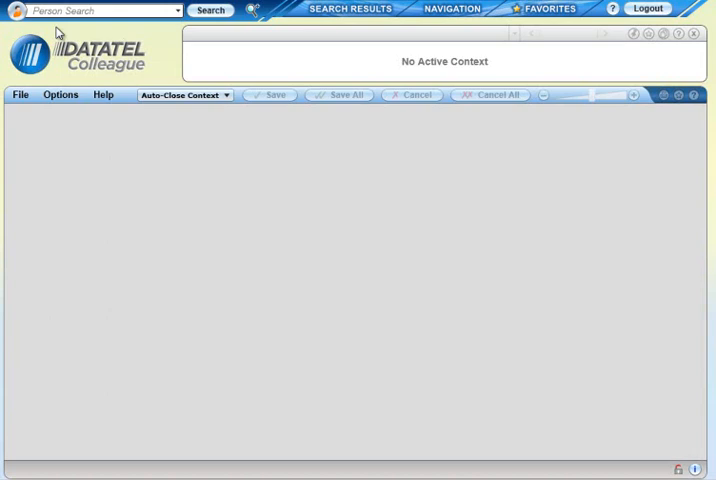
pyautogui.write('mattingly, a')
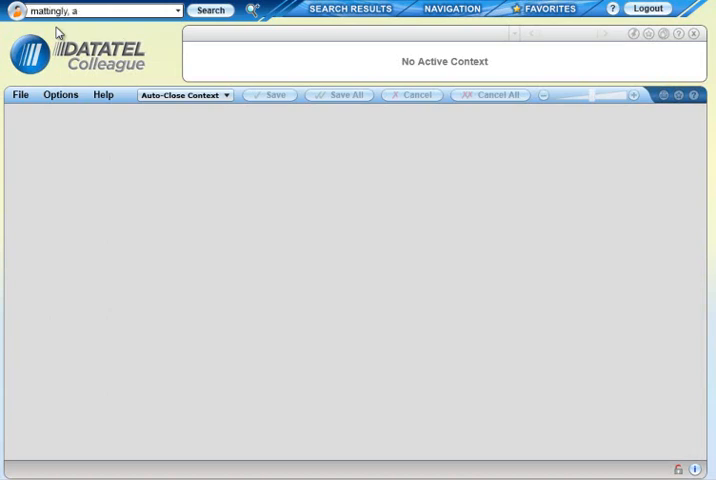
pyautogui.click(209, 11)
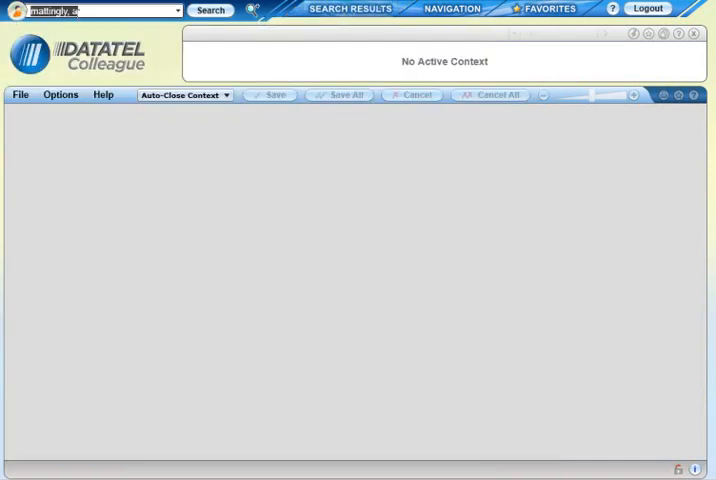
pyautogui.click(252, 11)
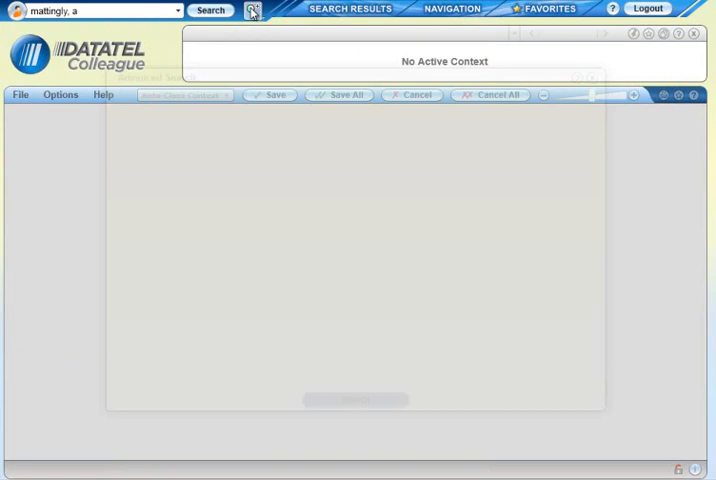
# - Run an advanced person search restricted to the PMC_FALL_ADVISEES shared list
pyautogui.click(252, 11)
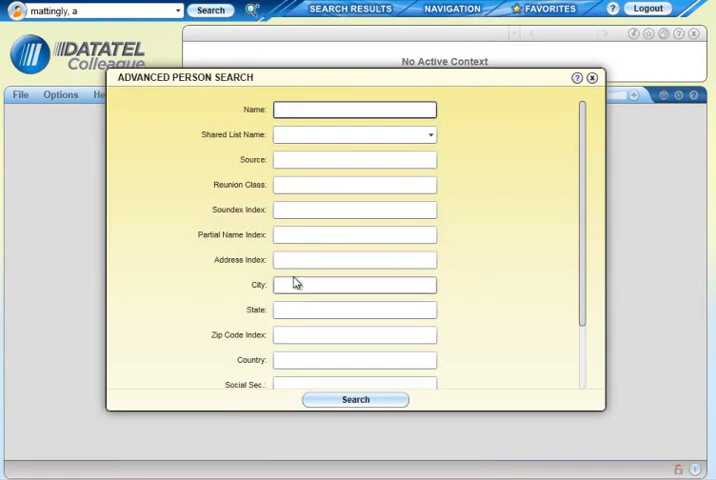
pyautogui.click(430, 134)
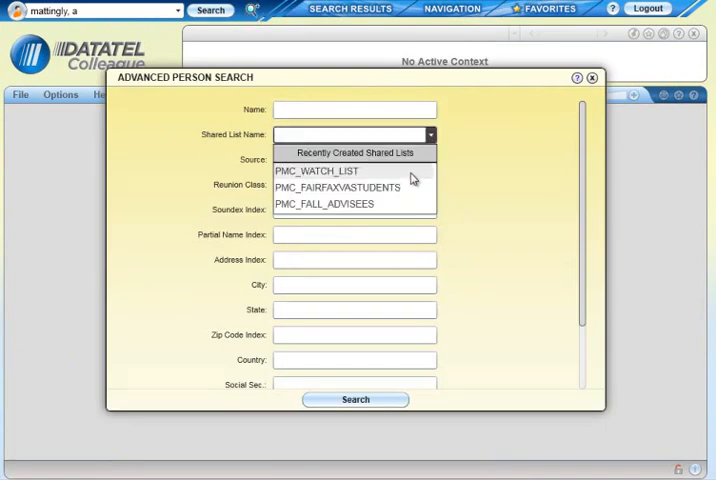
pyautogui.click(324, 203)
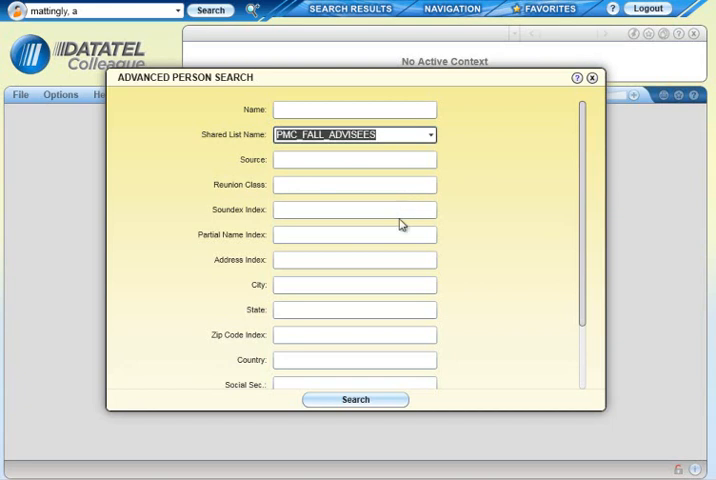
pyautogui.click(354, 399)
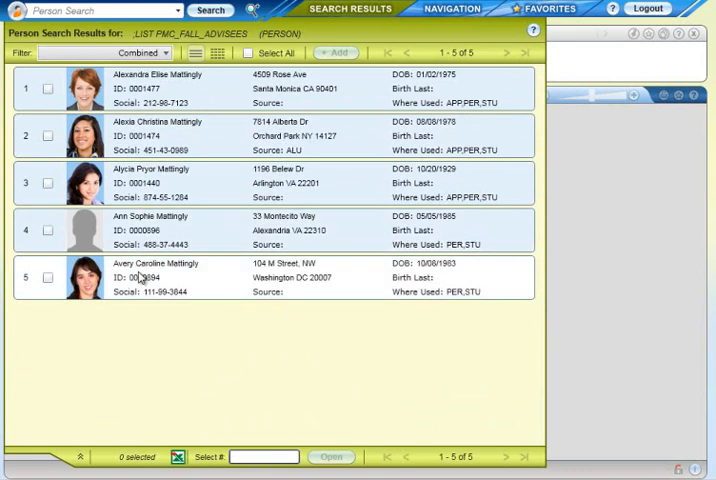
pyautogui.moveTo(175, 281)
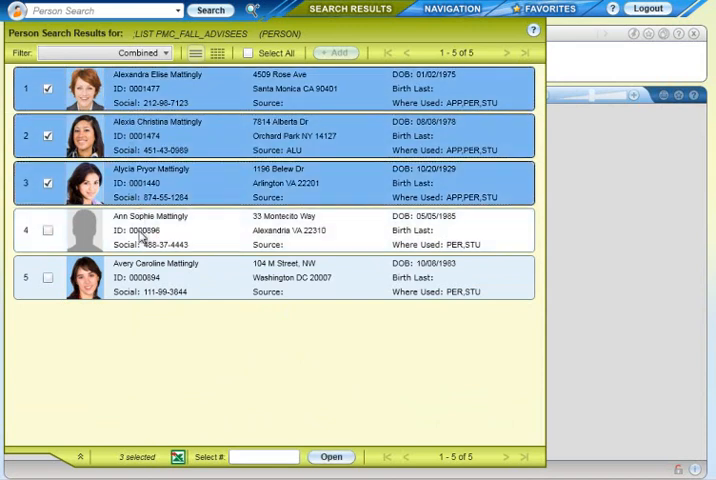
pyautogui.click(47, 230)
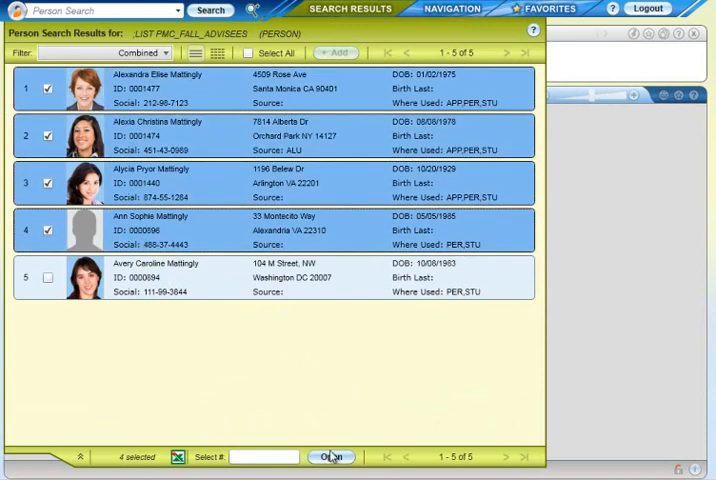
pyautogui.click(330, 457)
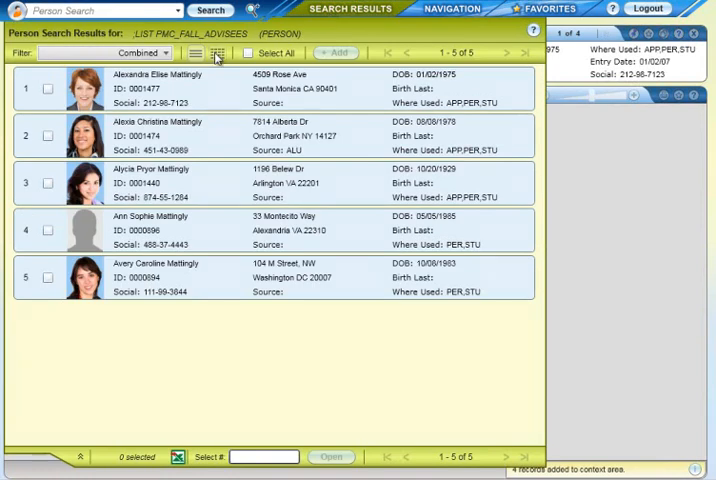
pyautogui.click(217, 53)
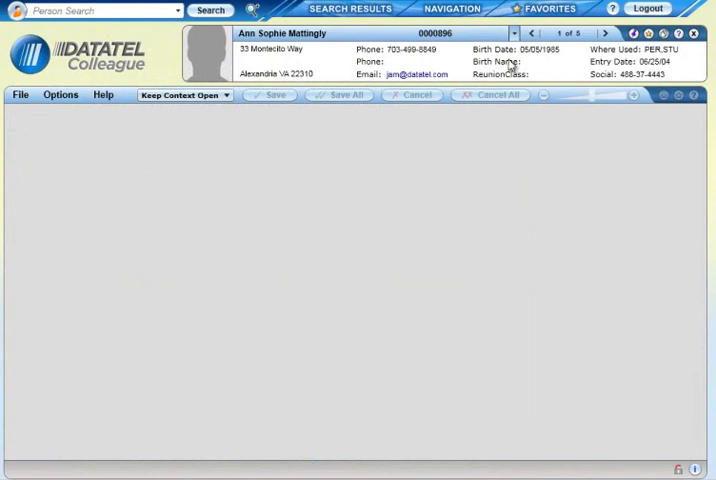
pyautogui.moveTo(583, 42)
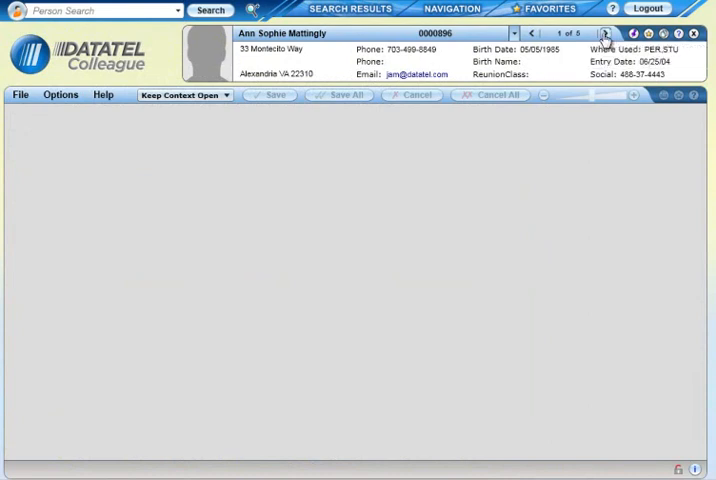
pyautogui.click(605, 33)
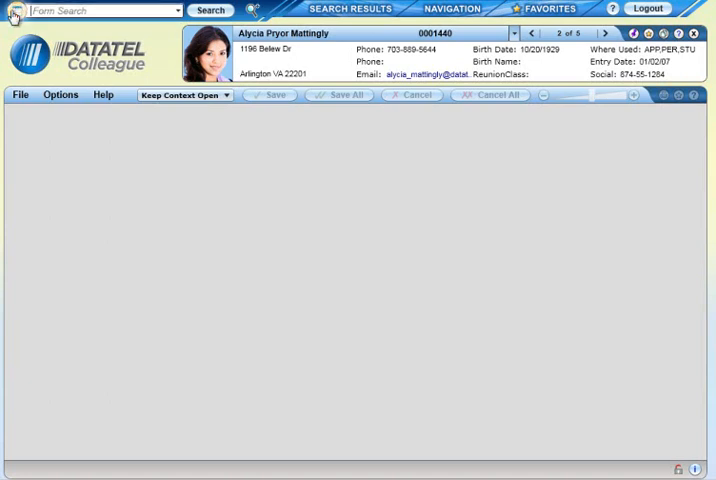
pyautogui.write('spr')
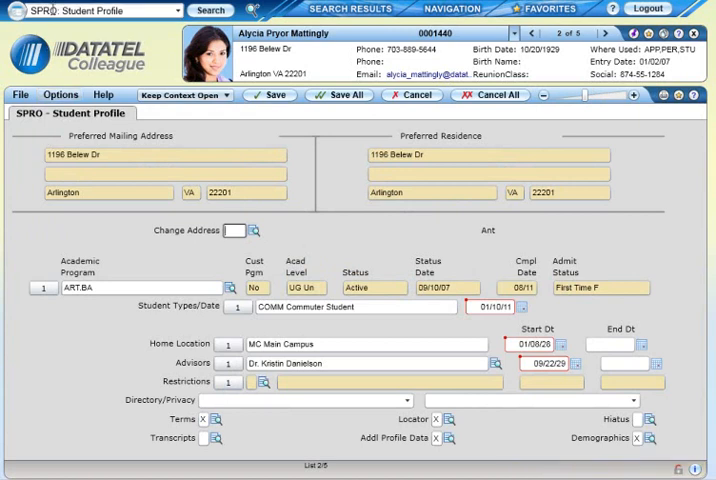
pyautogui.write('nae')
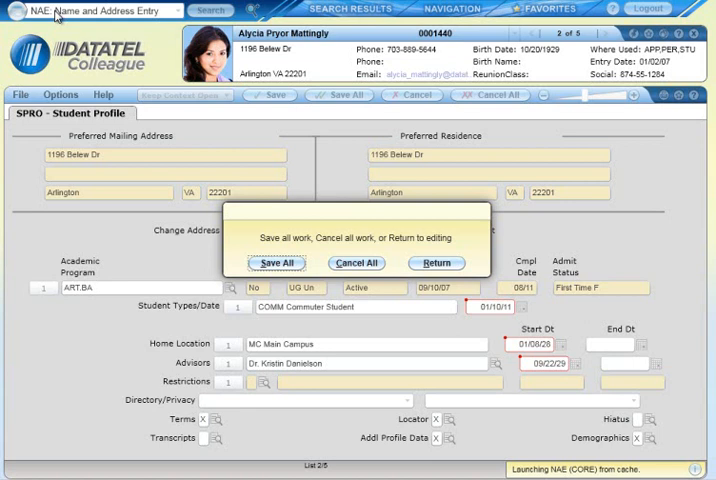
pyautogui.click(276, 263)
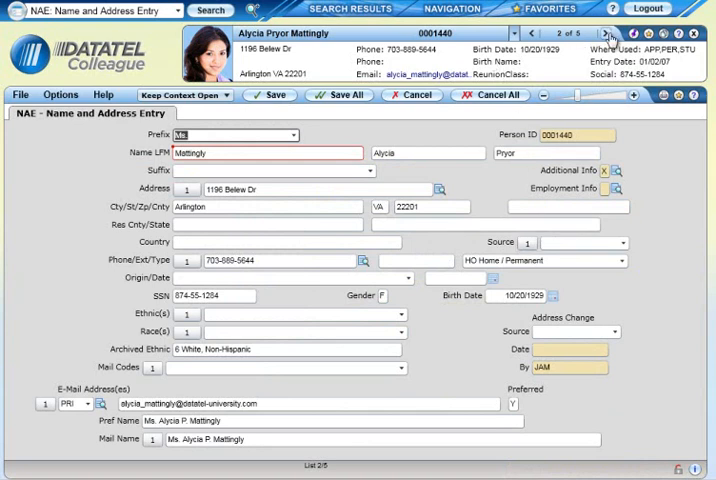
pyautogui.click(606, 33)
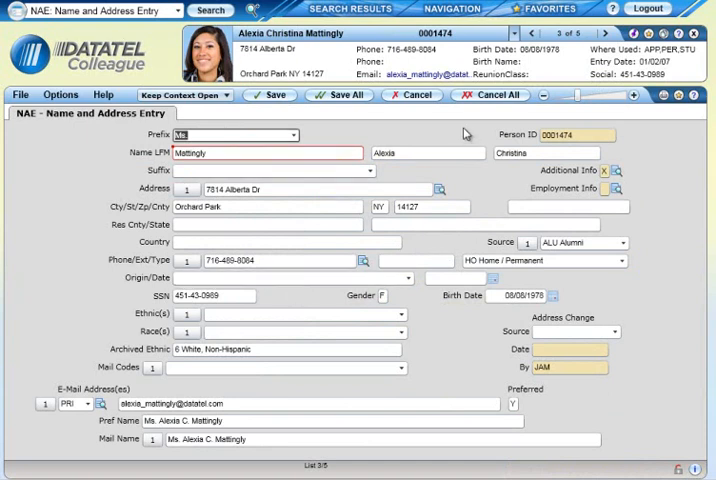
pyautogui.moveTo(464, 133)
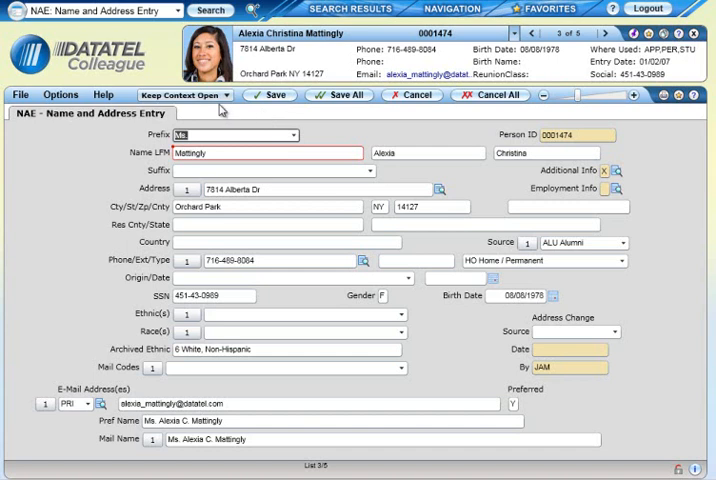
pyautogui.moveTo(177, 95)
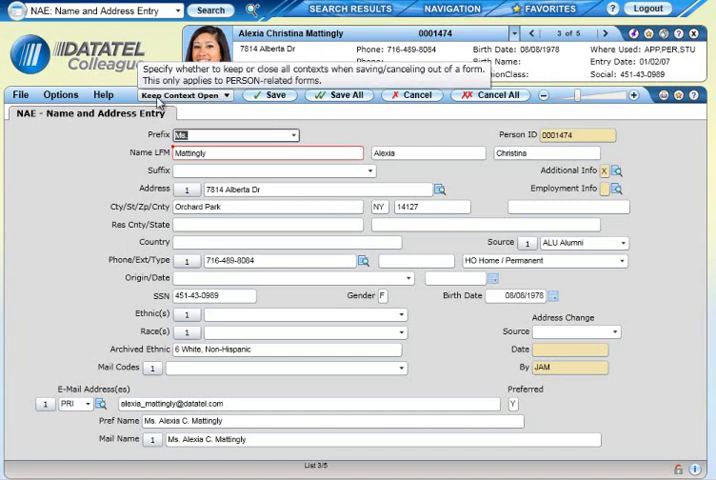
# - Toggle Keep Context Open to Auto-Close and back, Cancel All, then show close-context choices
pyautogui.click(184, 95)
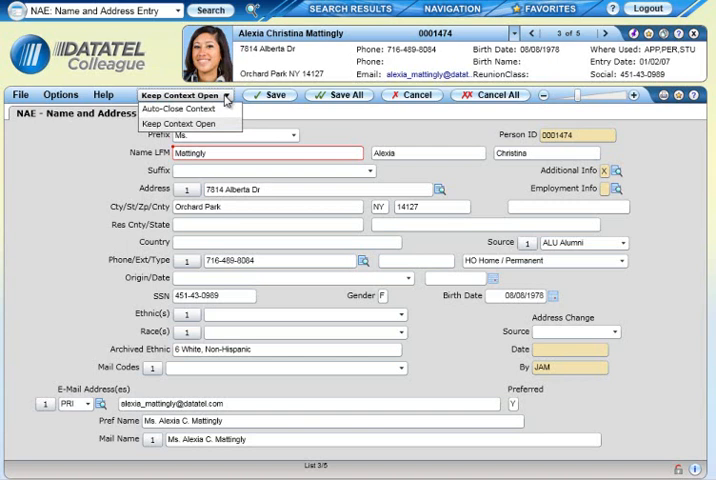
pyautogui.moveTo(227, 101)
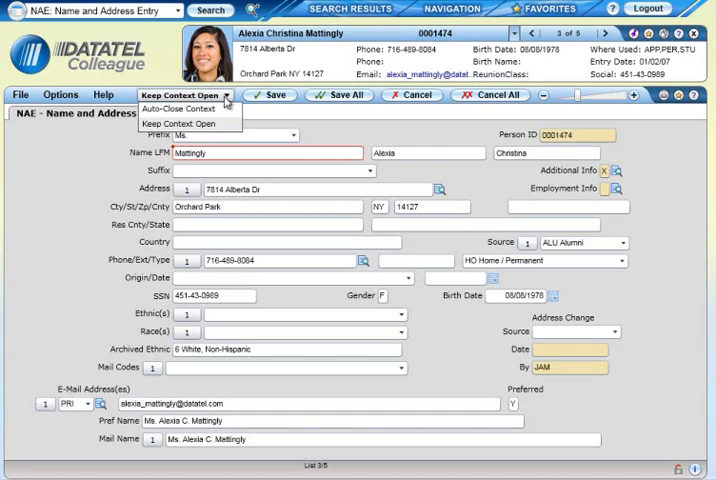
pyautogui.click(180, 108)
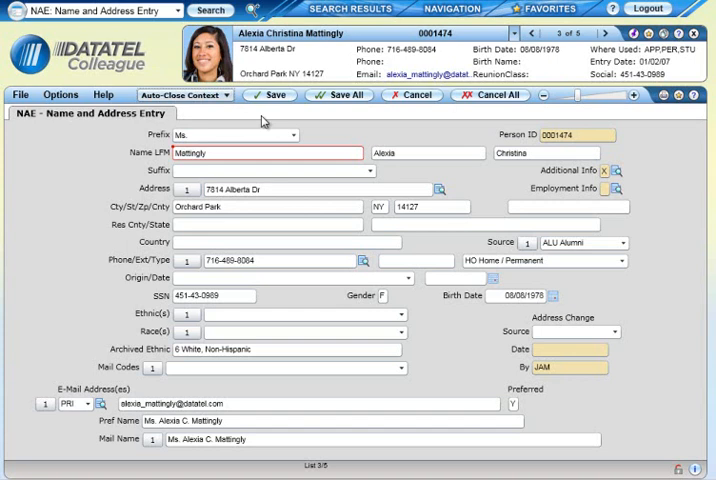
pyautogui.click(185, 94)
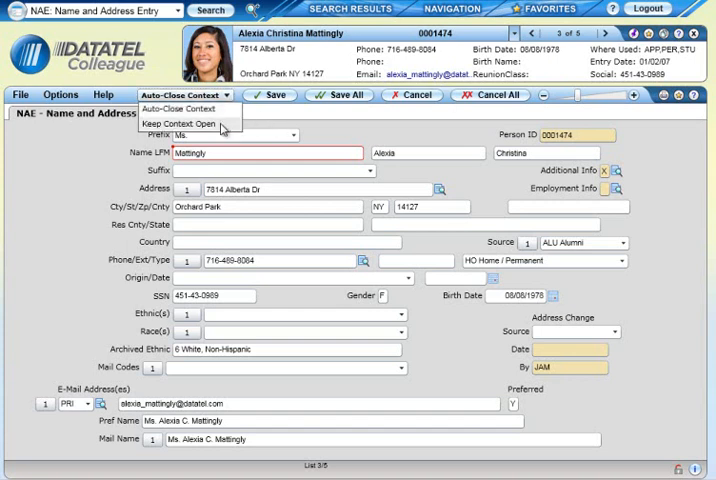
pyautogui.click(181, 123)
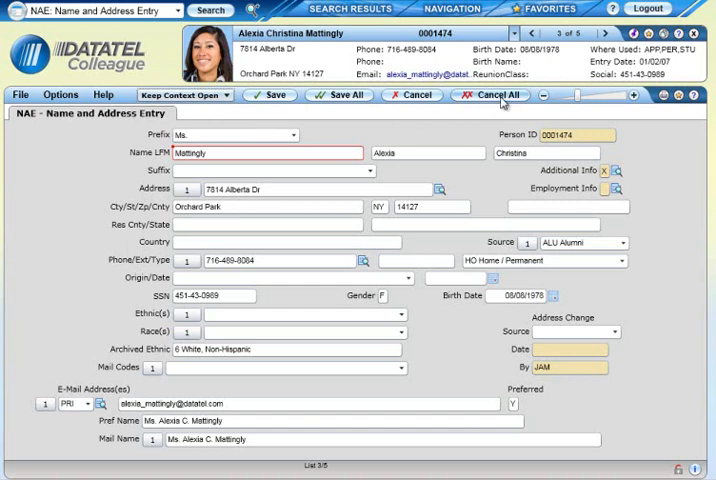
pyautogui.click(489, 94)
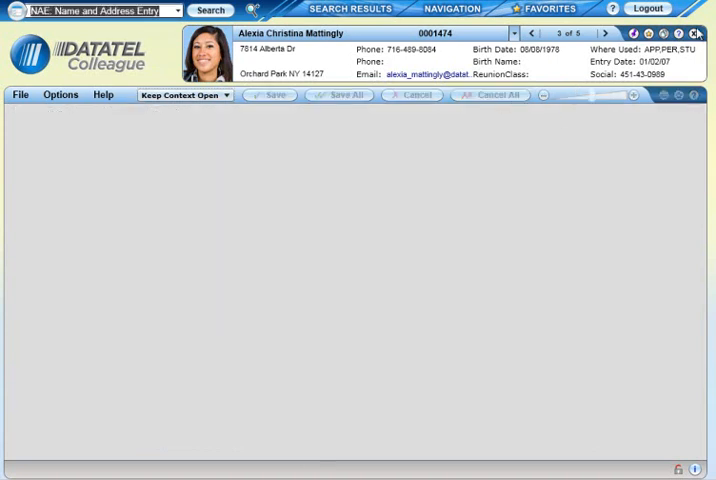
pyautogui.click(696, 34)
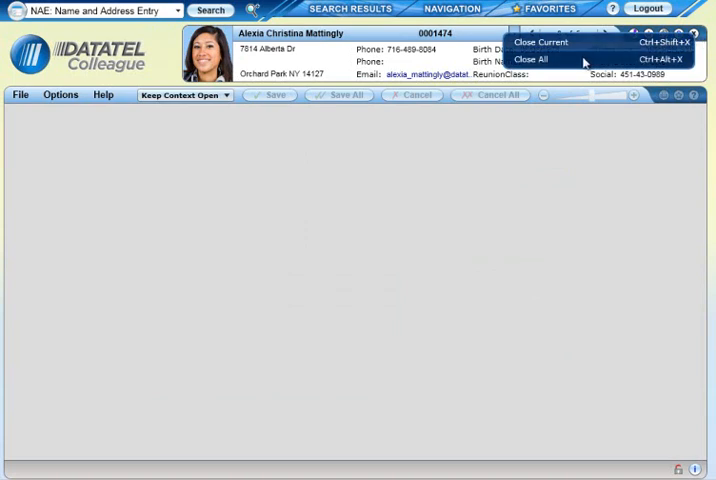
pyautogui.moveTo(540, 42)
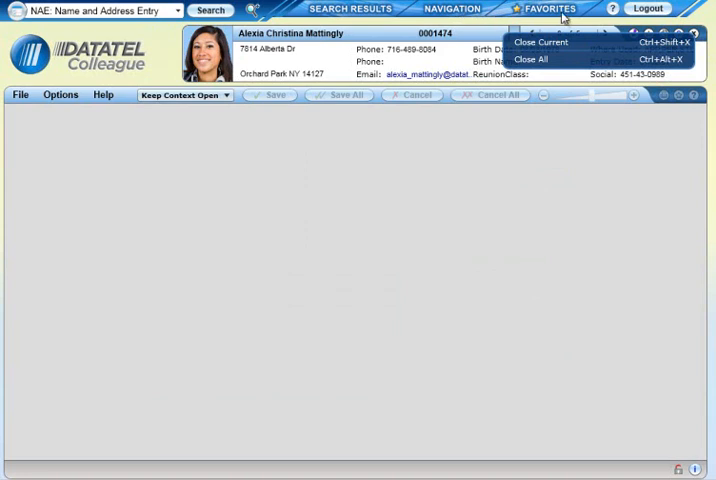
pyautogui.click(549, 8)
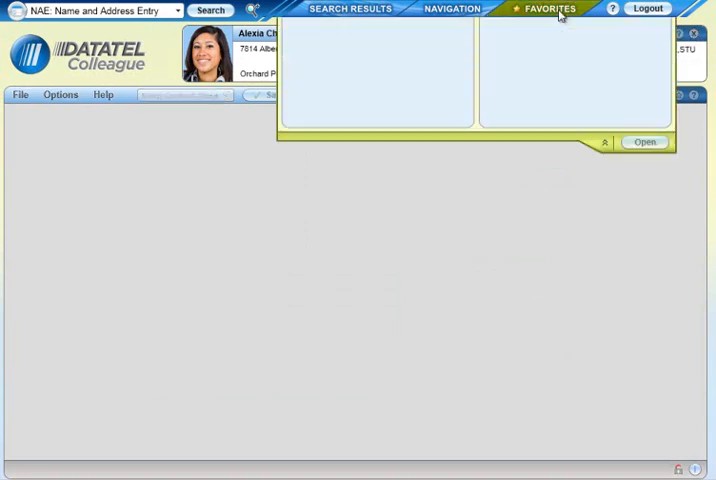
pyautogui.click(354, 113)
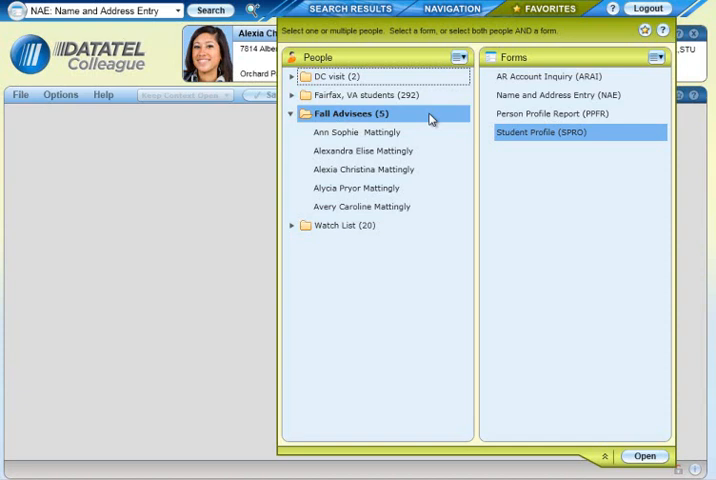
pyautogui.click(293, 113)
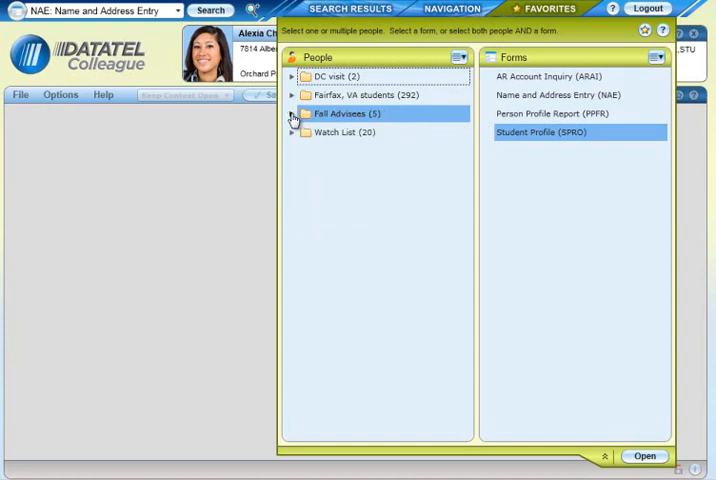
pyautogui.click(291, 113)
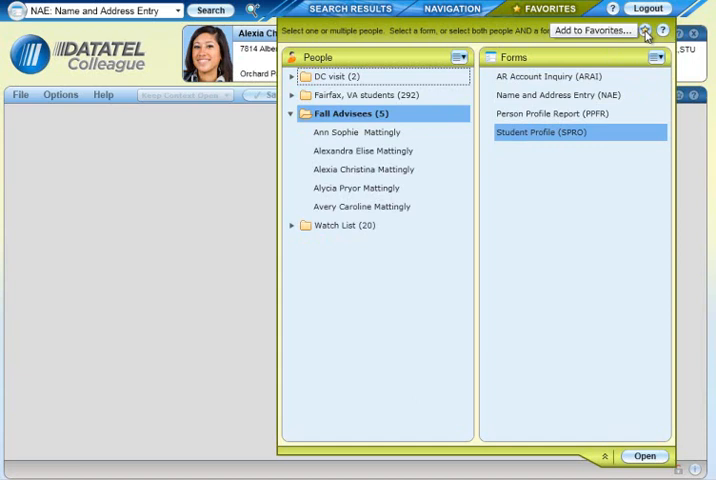
pyautogui.click(644, 456)
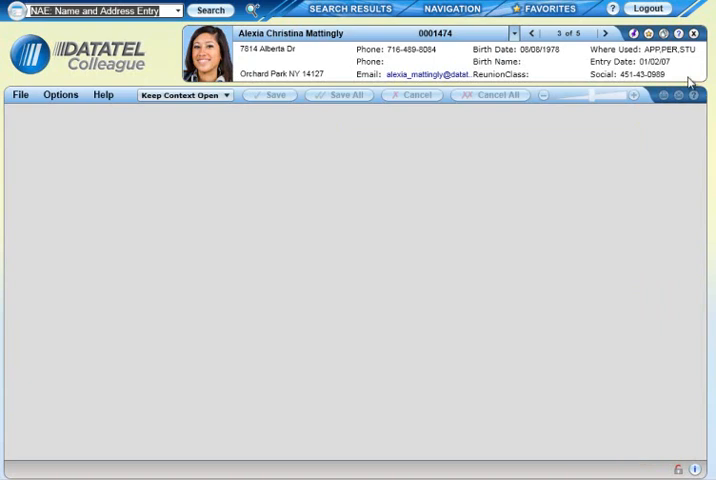
pyautogui.moveTo(692, 82)
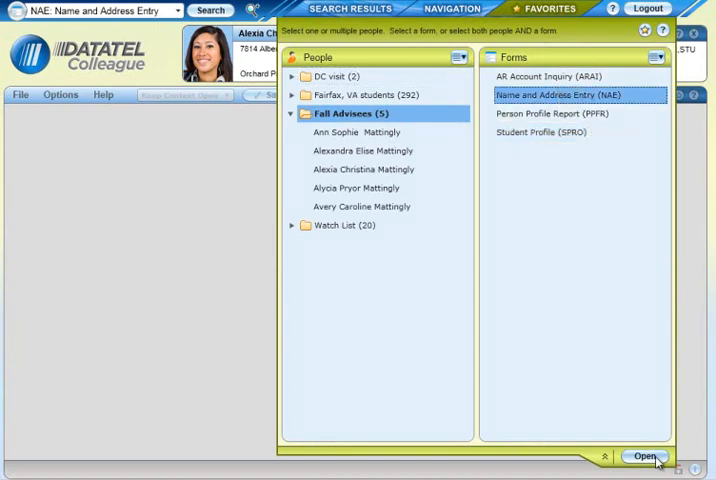
pyautogui.click(644, 456)
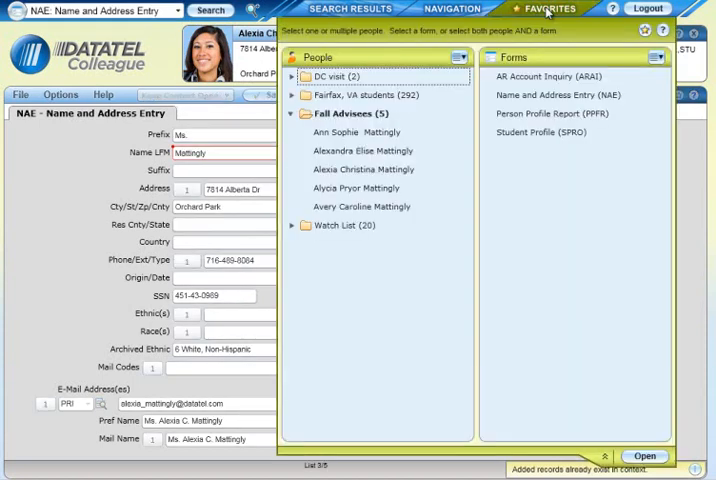
pyautogui.click(355, 131)
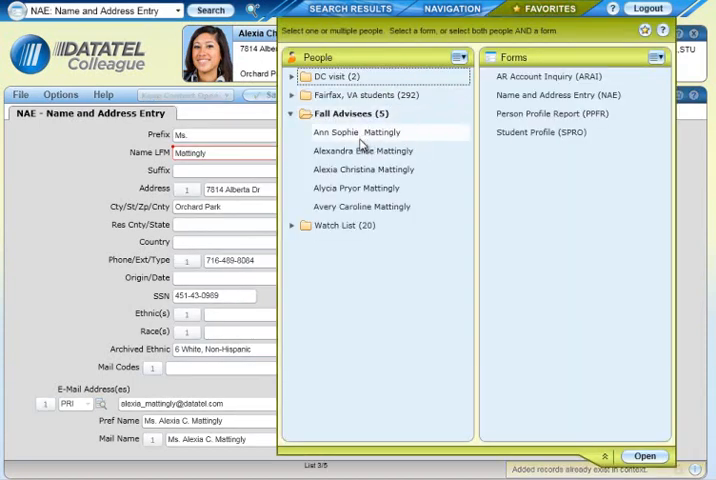
pyautogui.click(364, 150)
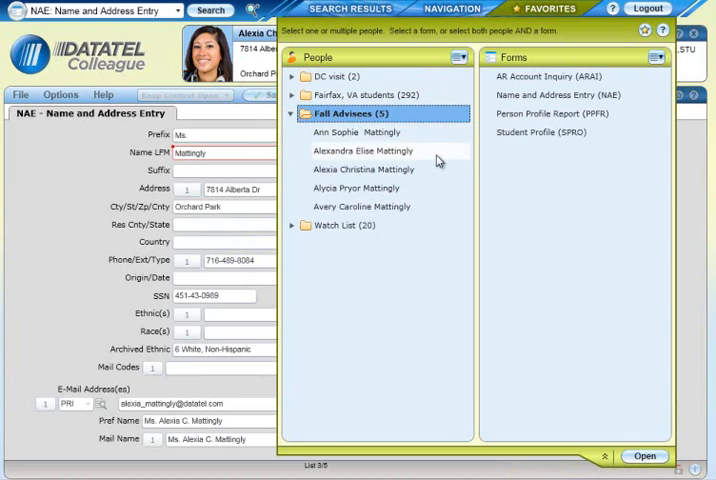
pyautogui.click(372, 151)
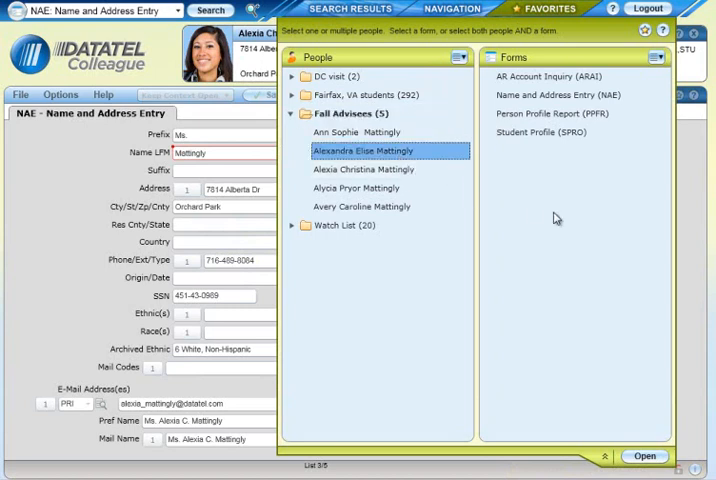
pyautogui.moveTo(540, 131)
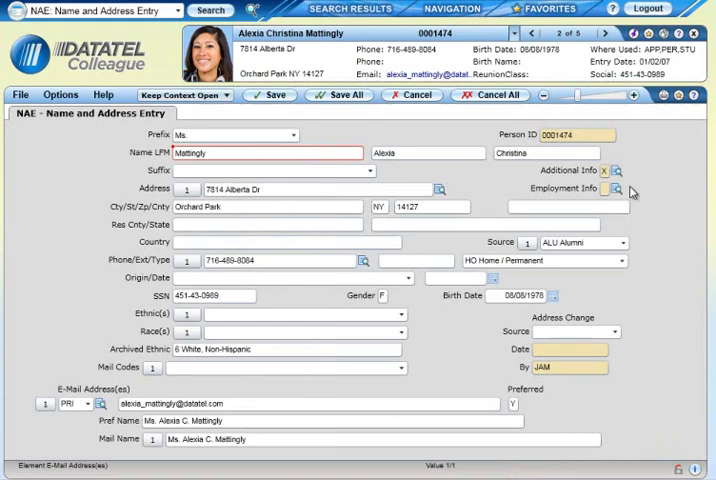
pyautogui.moveTo(673, 122)
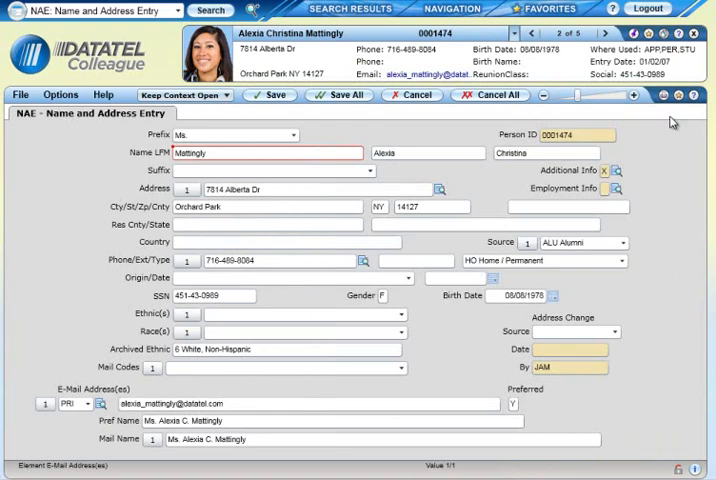
# - Shrink the form display scale and view the form Options menu with scale settings
pyautogui.click(451, 9)
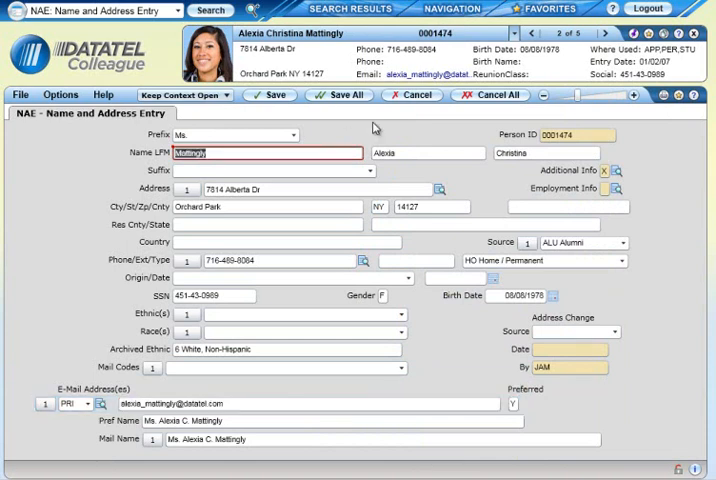
pyautogui.moveTo(646, 133)
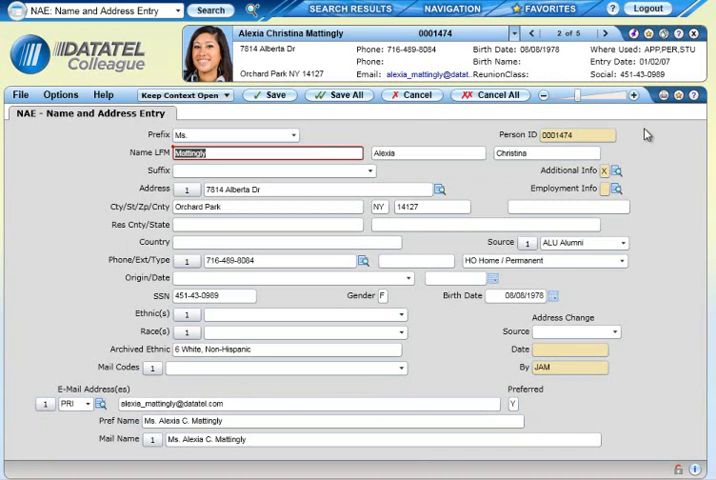
pyautogui.moveTo(704, 305)
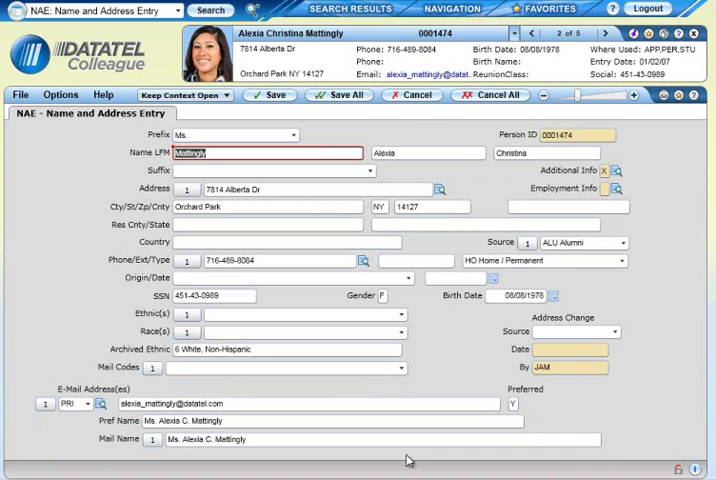
pyautogui.moveTo(400, 458)
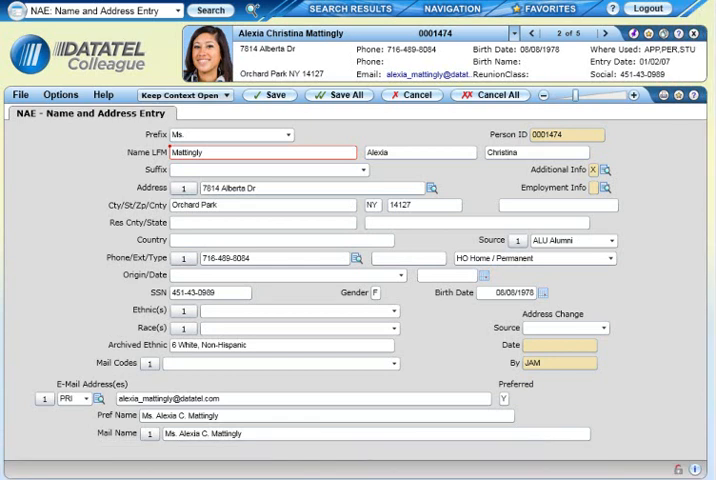
pyautogui.moveTo(681, 443)
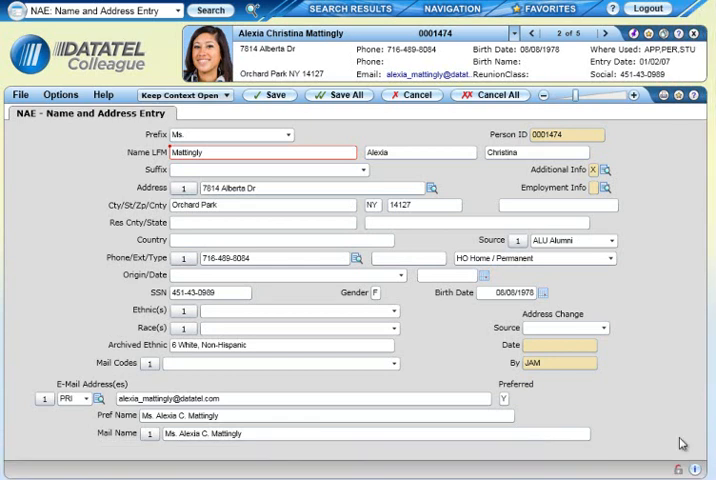
pyautogui.click(60, 94)
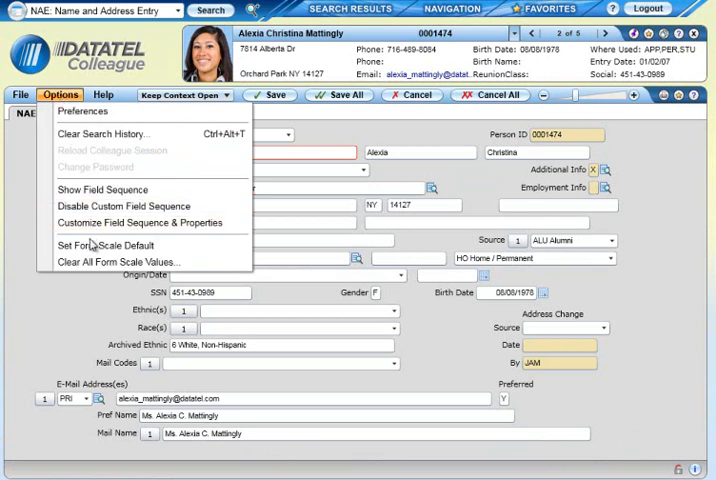
pyautogui.moveTo(108, 245)
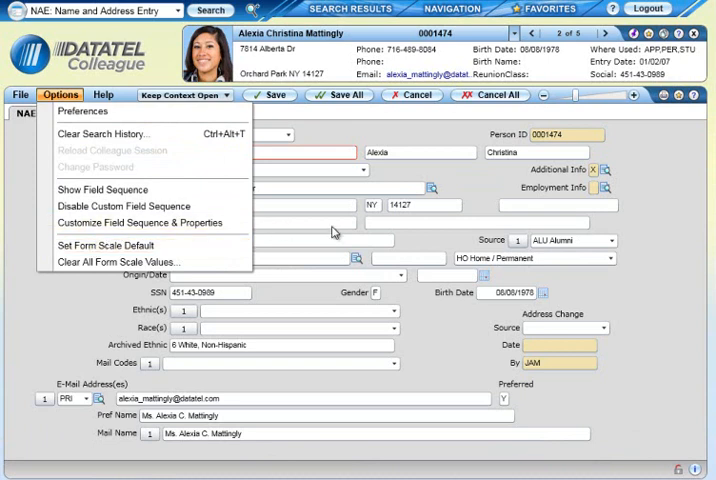
pyautogui.moveTo(663, 237)
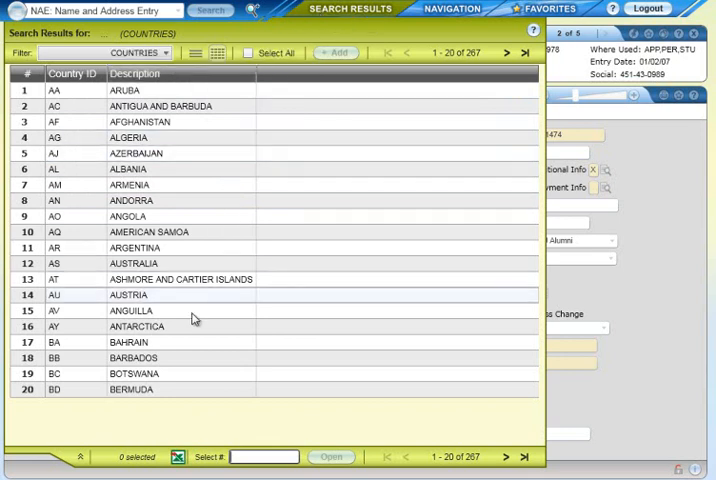
pyautogui.moveTo(177, 457)
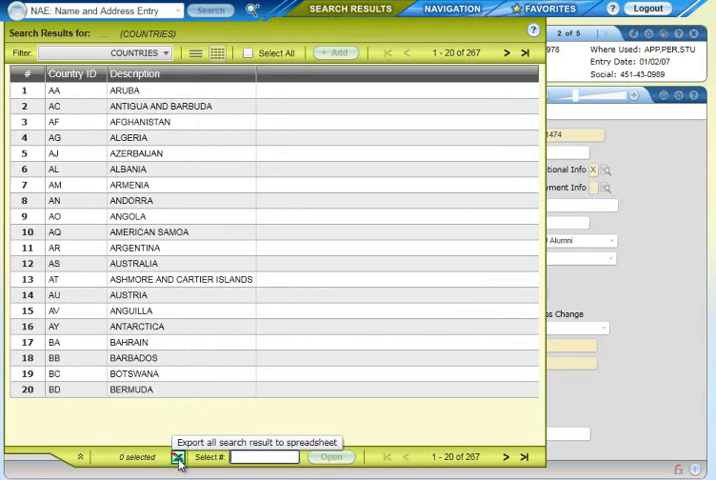
pyautogui.moveTo(177, 457)
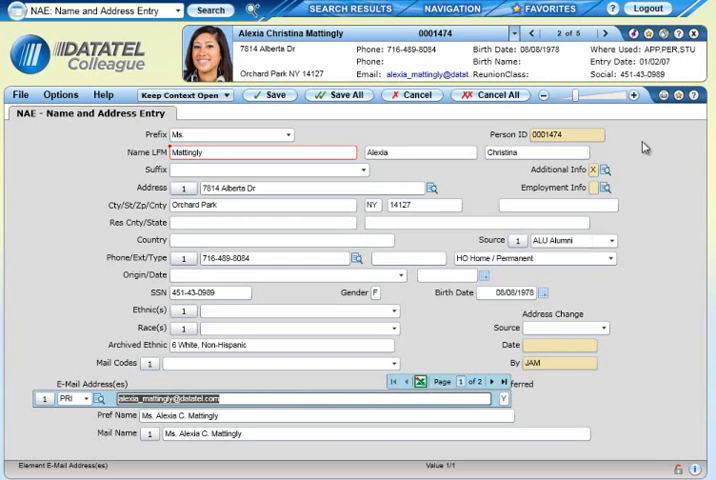
pyautogui.moveTo(662, 95)
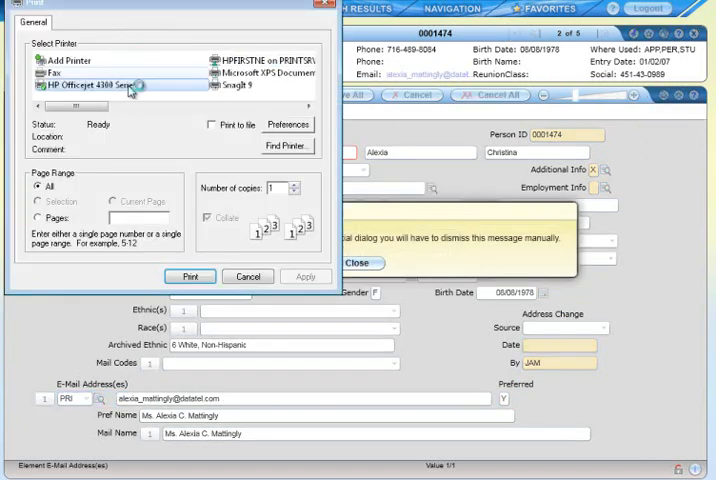
# - Print the Person Profile report, page through it, and export to PDF with default options
pyautogui.click(190, 276)
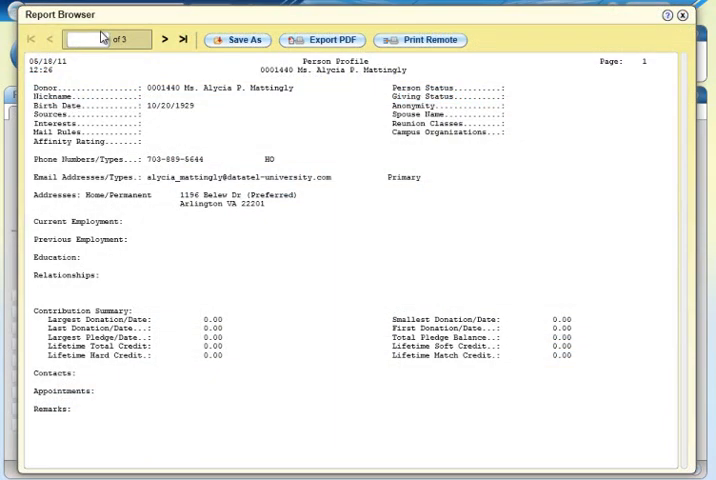
pyautogui.click(168, 40)
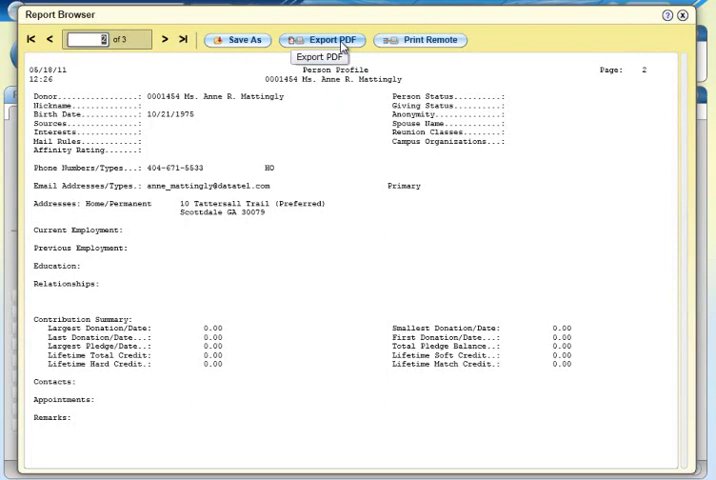
pyautogui.click(327, 40)
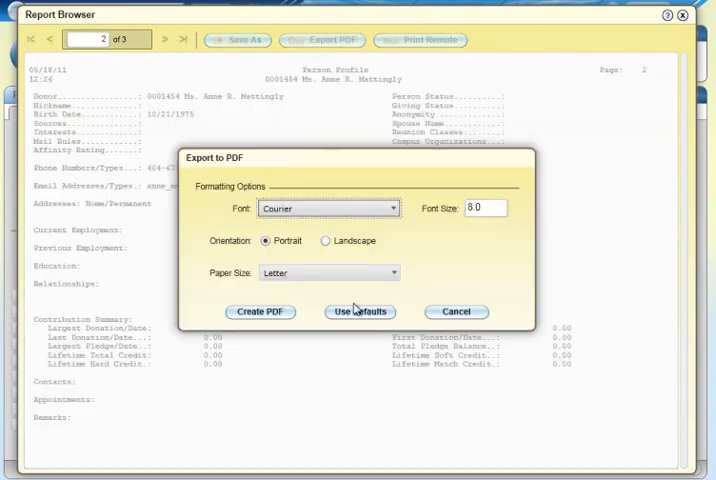
pyautogui.click(455, 311)
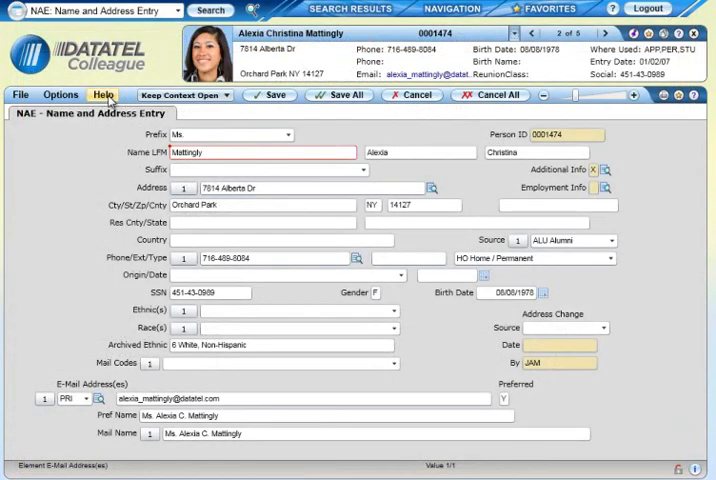
pyautogui.click(102, 94)
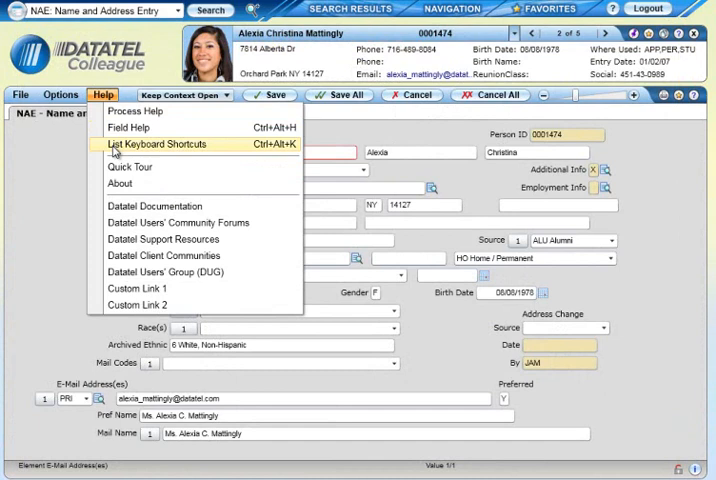
pyautogui.moveTo(213, 150)
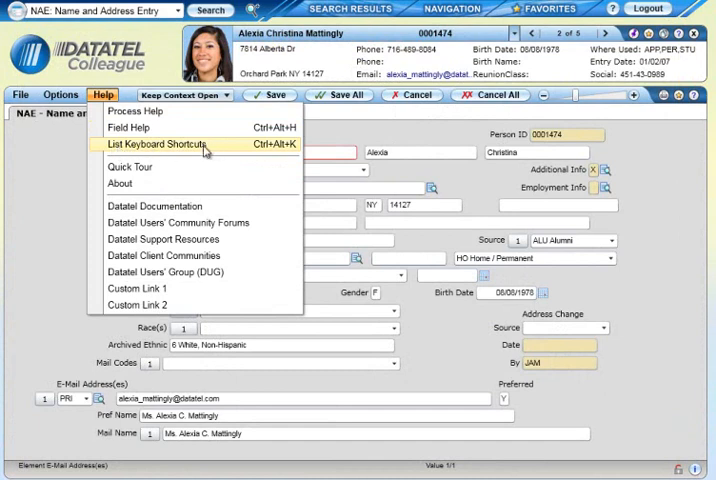
pyautogui.click(158, 144)
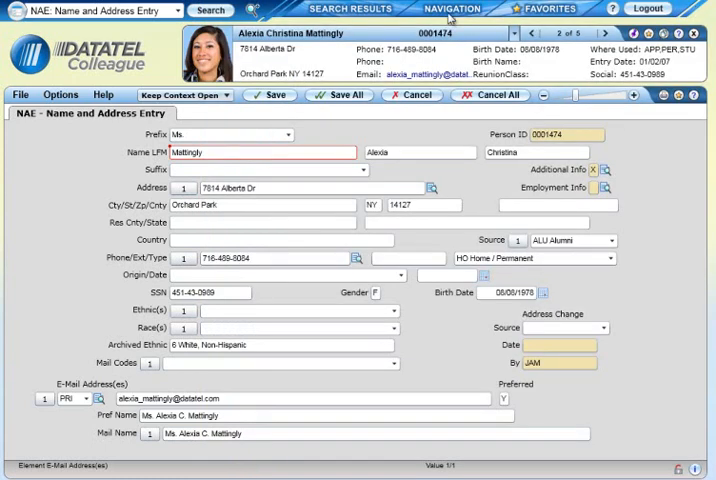
pyautogui.click(60, 94)
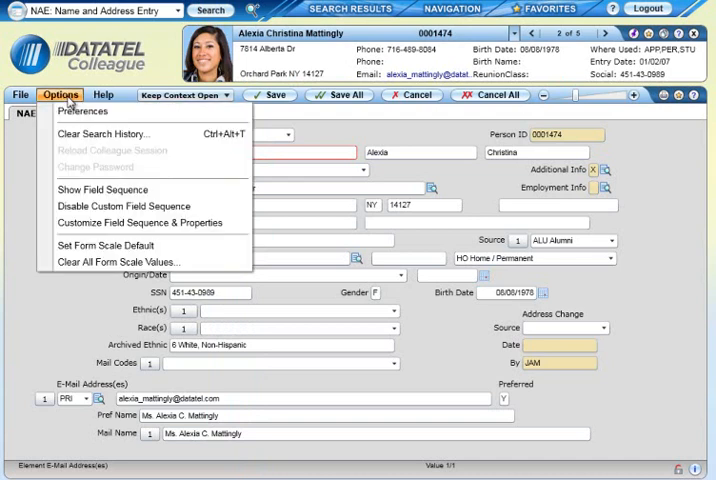
pyautogui.click(82, 111)
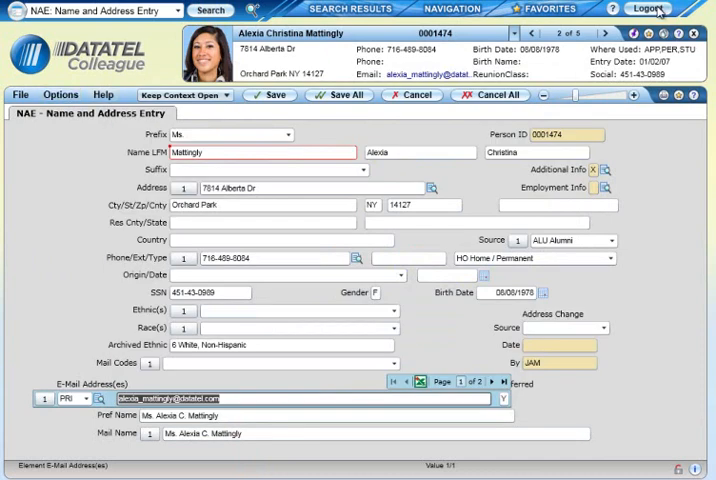
pyautogui.moveTo(649, 9)
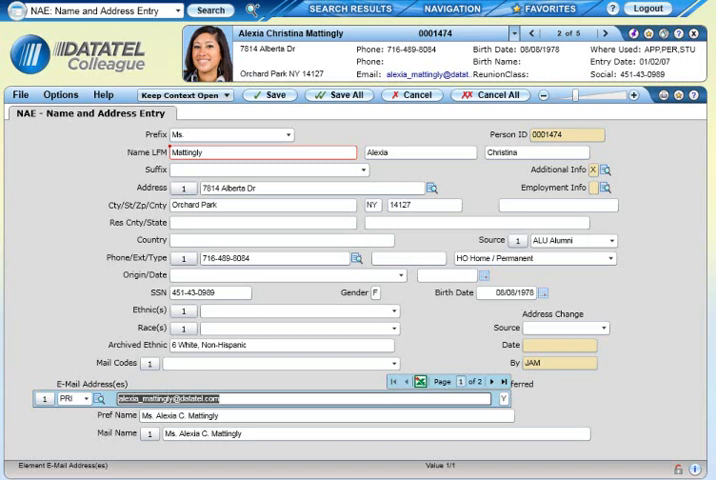
pyautogui.moveTo(697, 96)
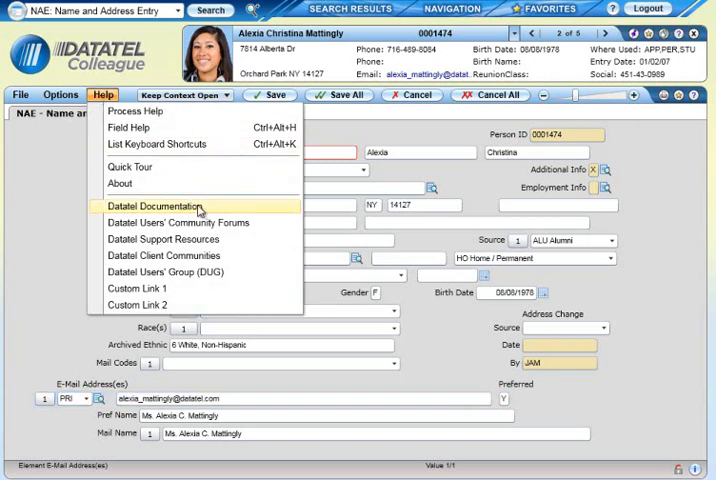
# - Choose Datatel Documentation from Help to open the Support Resources web page
pyautogui.click(155, 206)
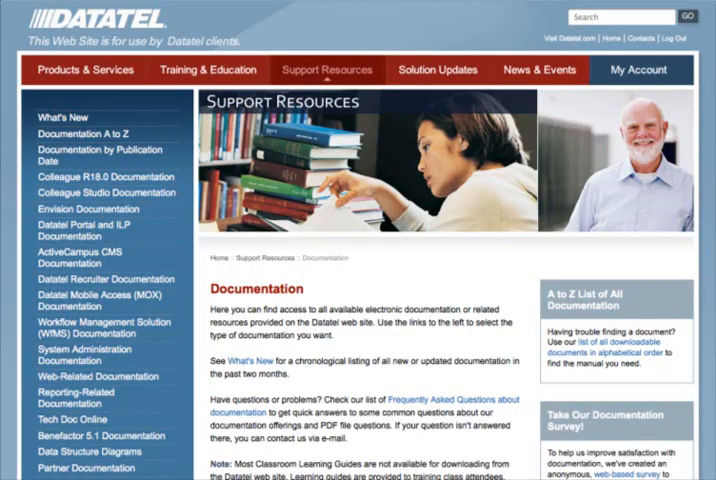